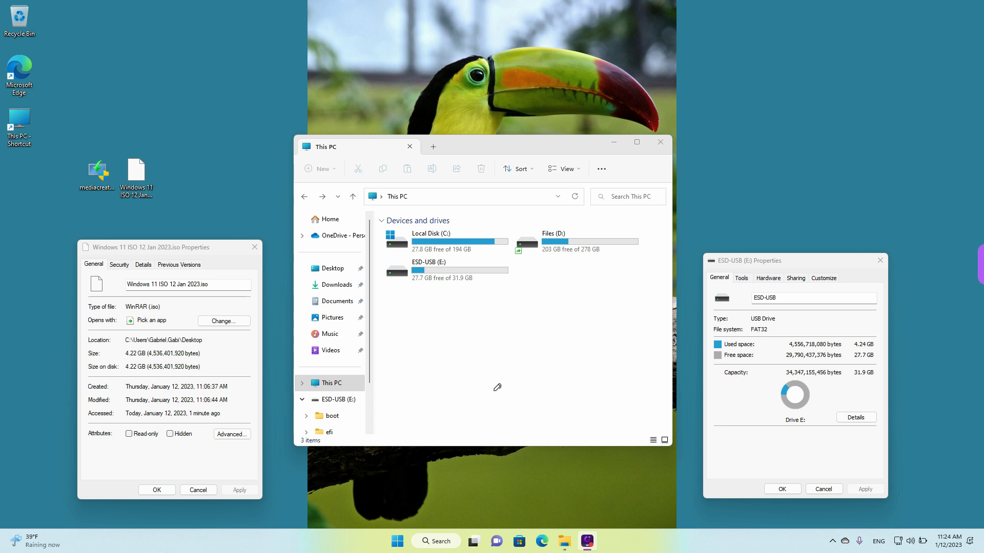
mouse_move(272, 393)
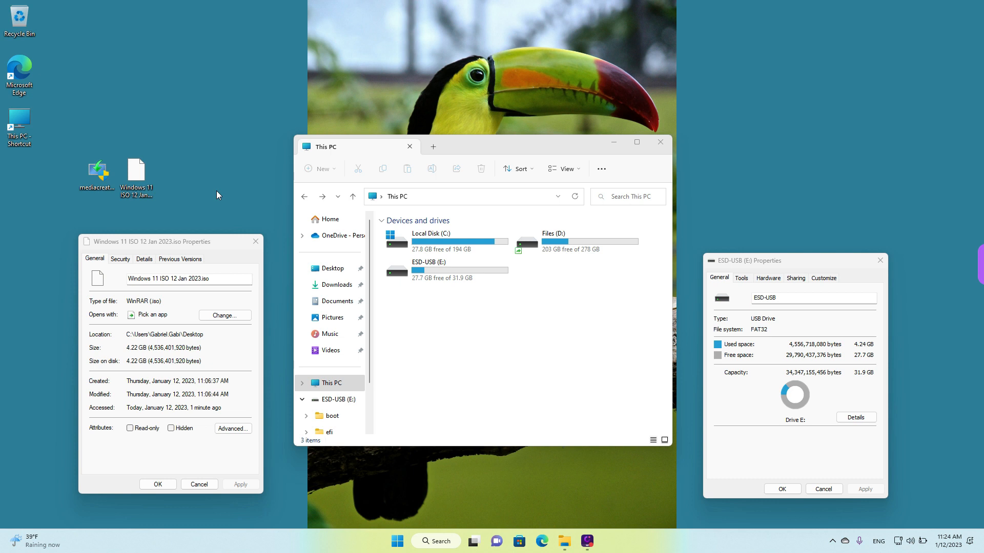
Step: Close the USB drive's Properties dialogs and the This PC window, leaving the desktop visible
left_click(97, 174)
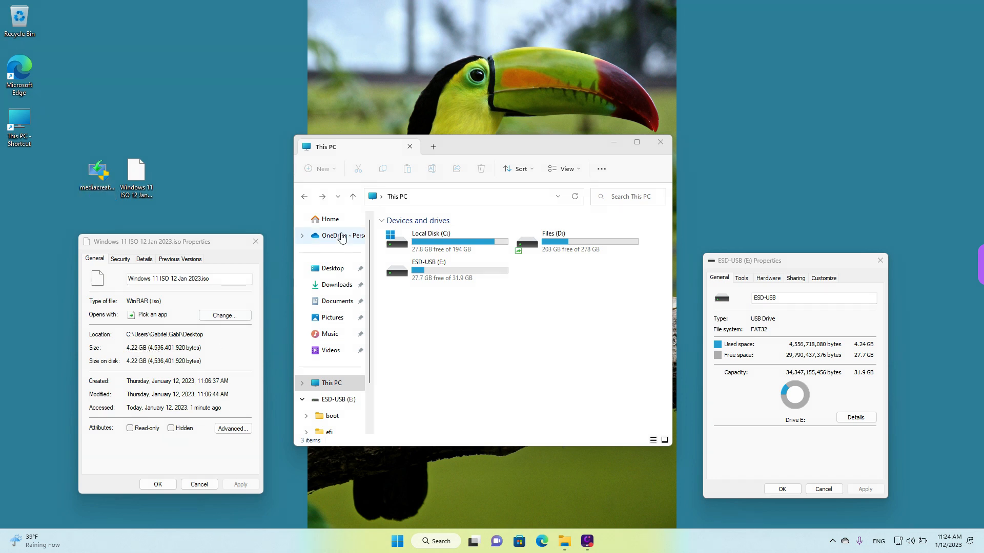
left_click(445, 269)
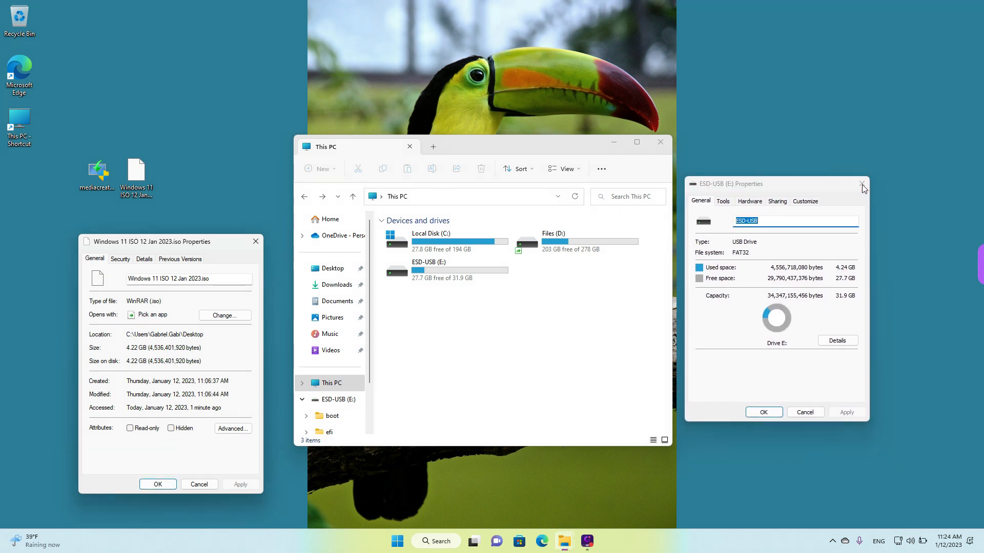
left_click(862, 183)
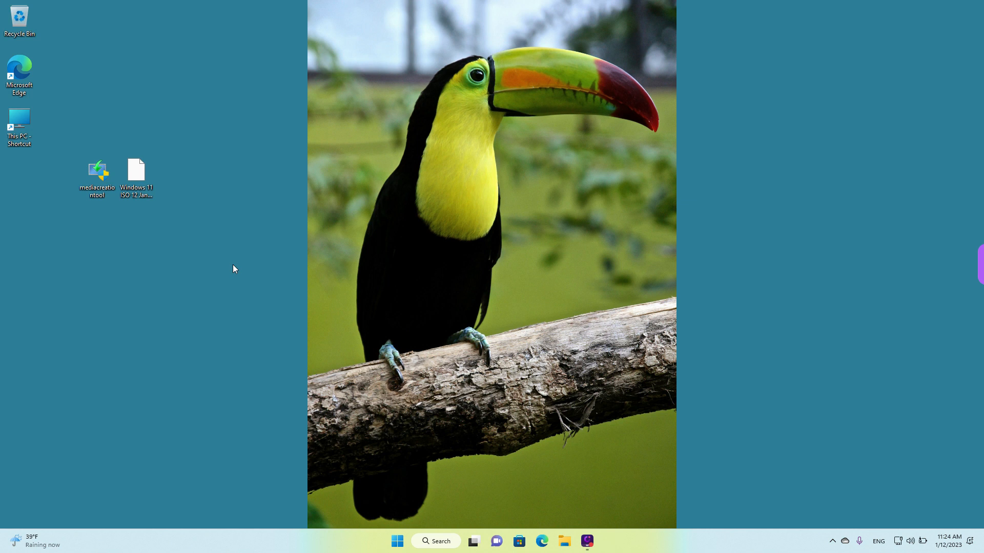
mouse_move(408, 514)
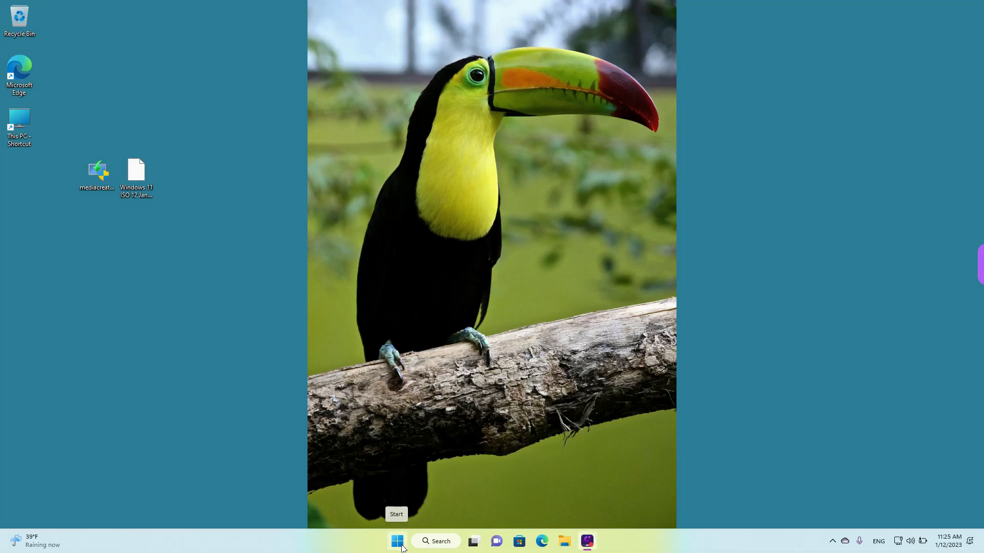
Step: Launch Settings from the Start button's system shortcut menu to reach Local Disk (C:) storage usage
right_click(396, 541)
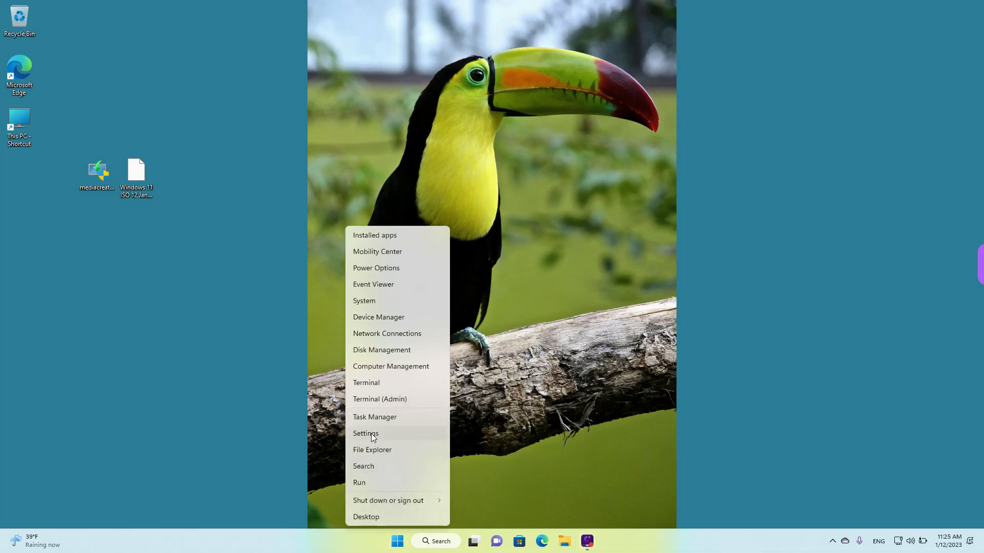
left_click(366, 433)
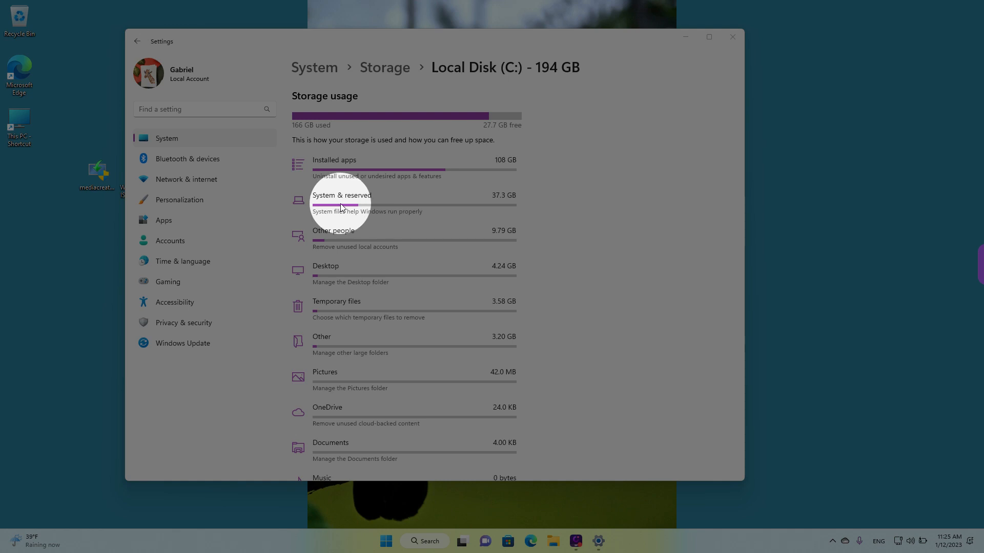
mouse_move(401, 207)
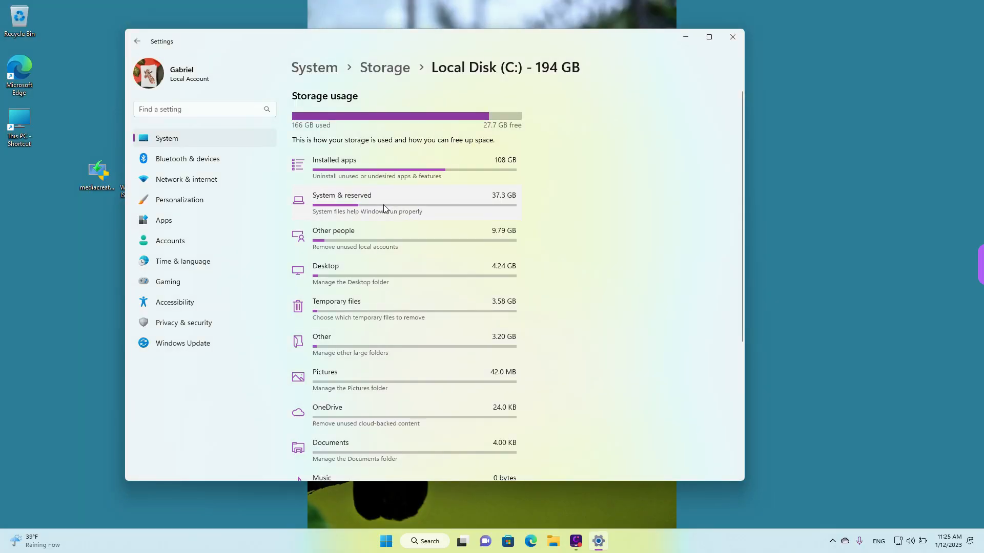
Step: Review the System & reserved storage breakdown (system files, reserved storage, virtual memory), then close Settings
left_click(343, 195)
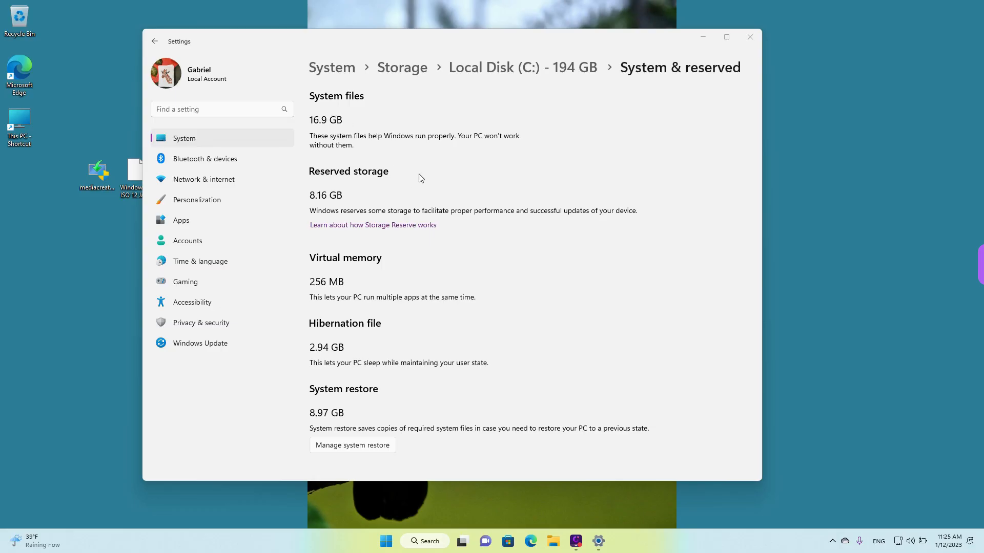
mouse_move(337, 189)
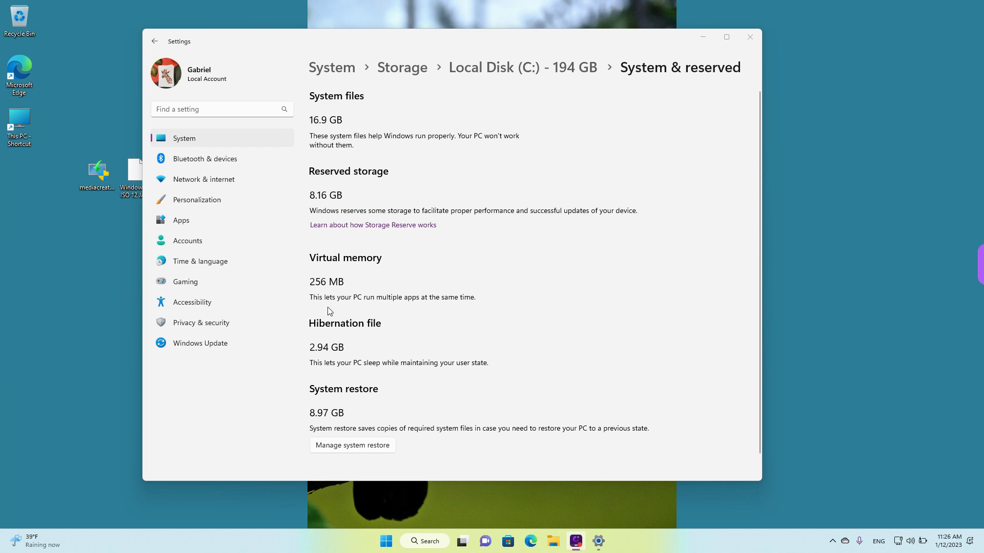
left_click_drag(309, 310, 483, 308)
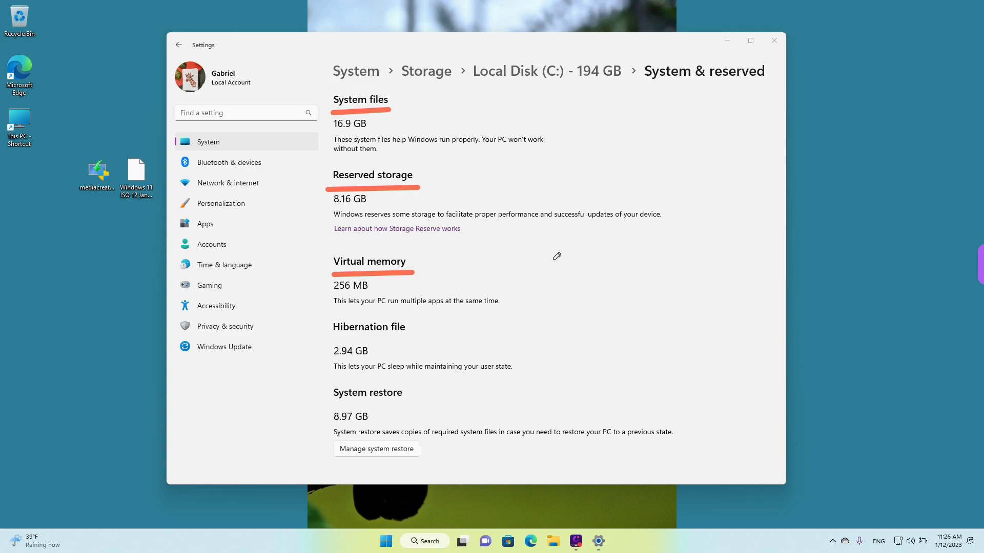
left_click(774, 40)
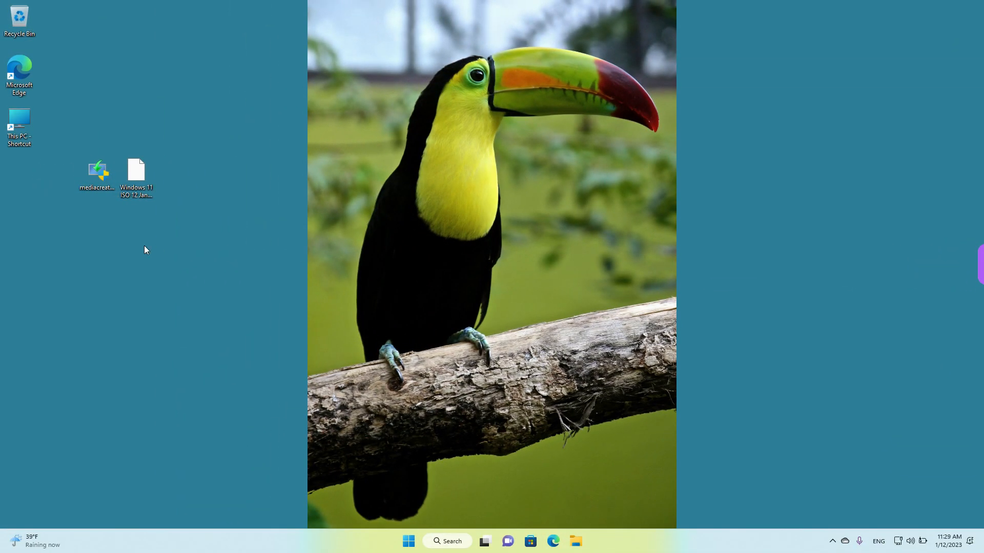
Step: Launch Edge, reject Google's cookies and search for 'download windows 11'
left_click(96, 175)
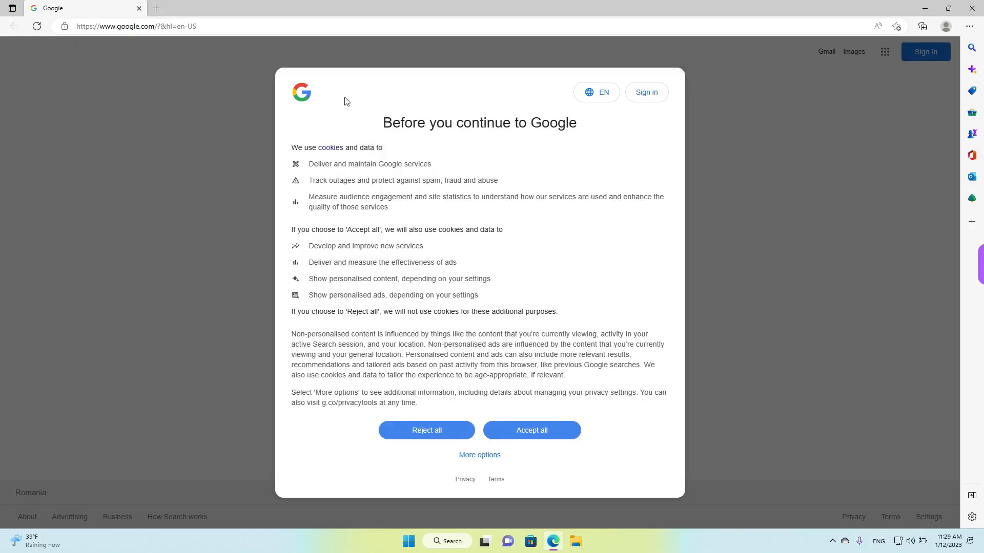
left_click(531, 430)
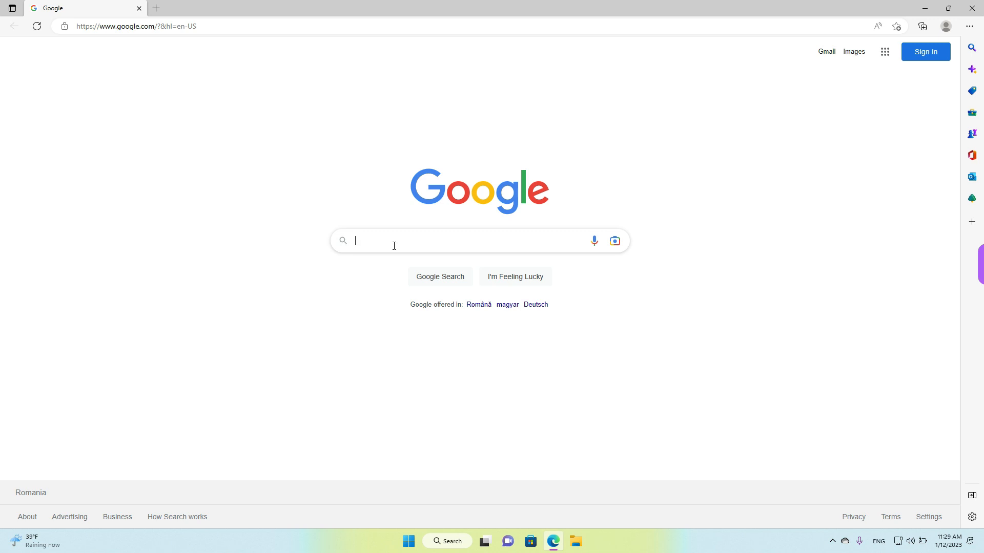
type("download windows 11")
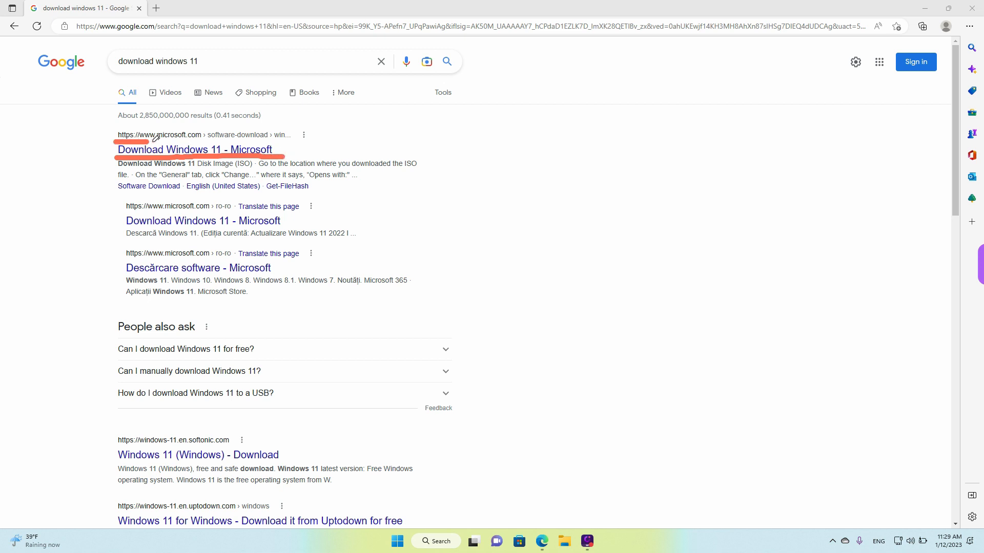
mouse_move(195, 149)
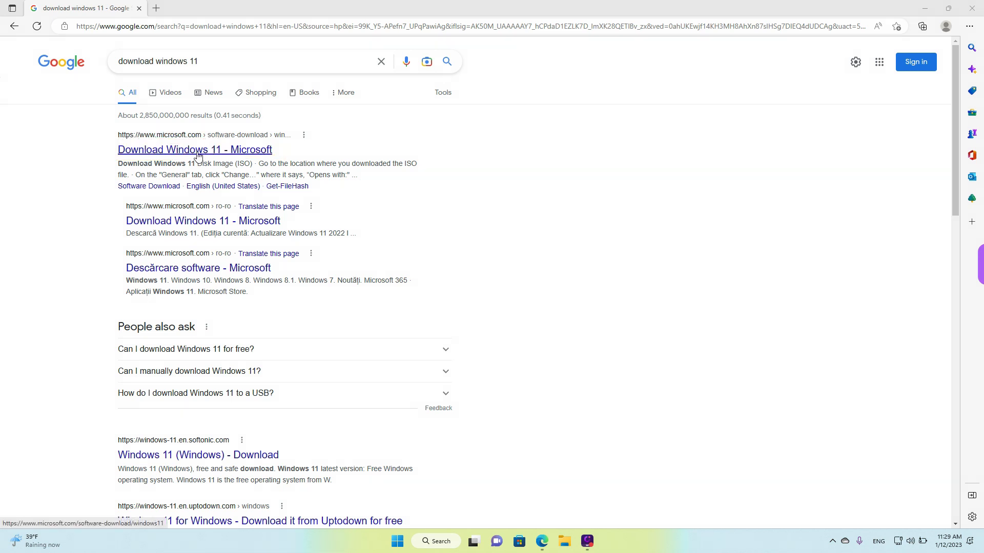
Step: On Microsoft's Download Windows 11 page, expand 'Before you begin' under Create Windows 11 Installation Media
left_click(194, 150)
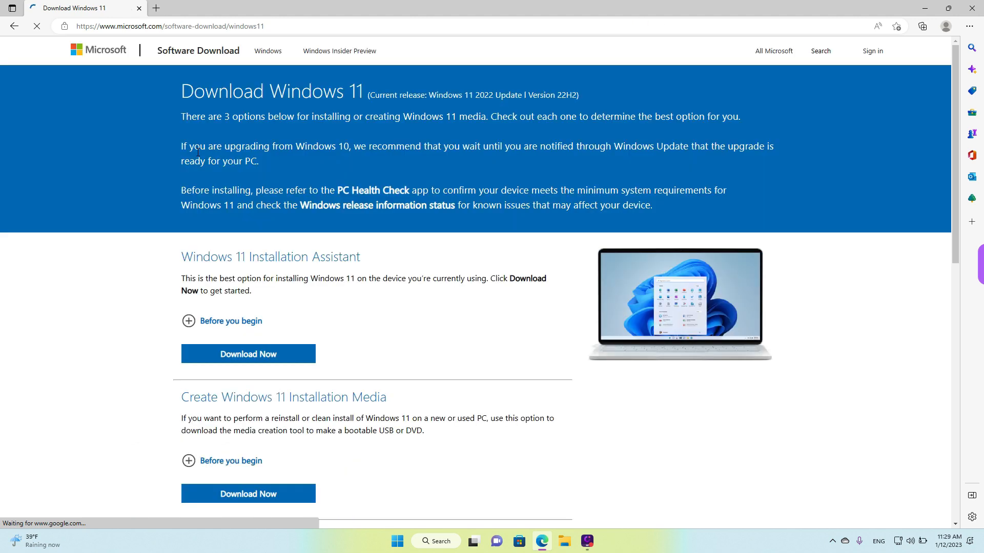
scroll("down", 3)
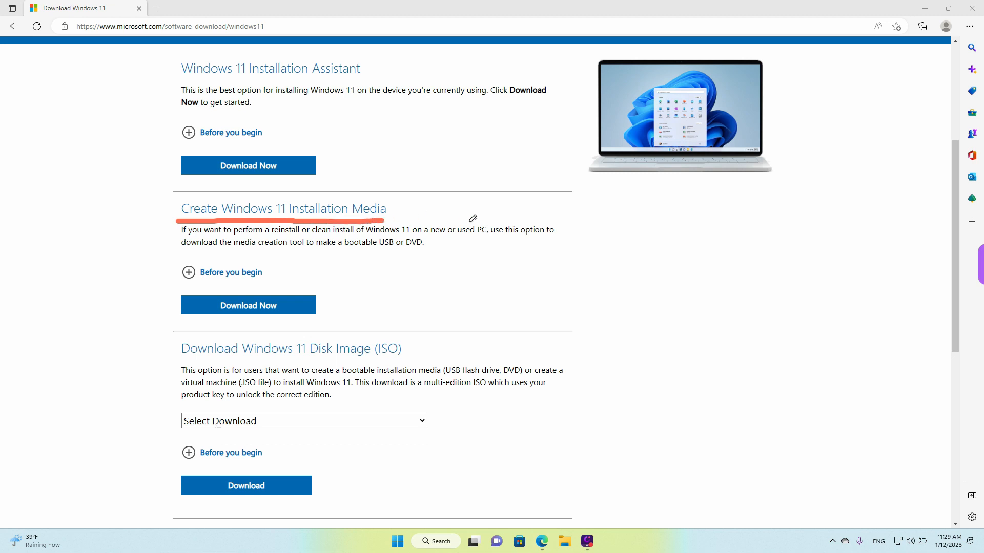
left_click(231, 272)
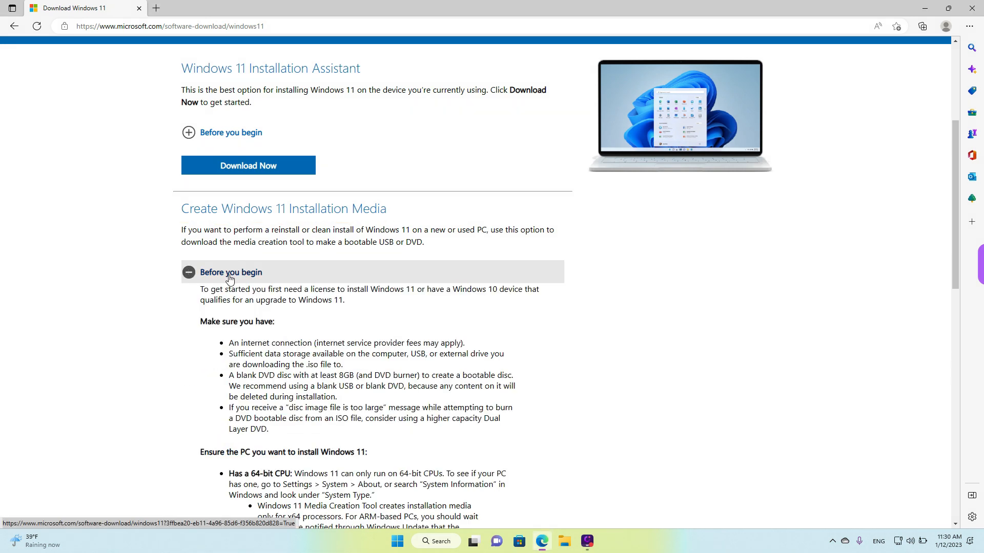
scroll("down", 3)
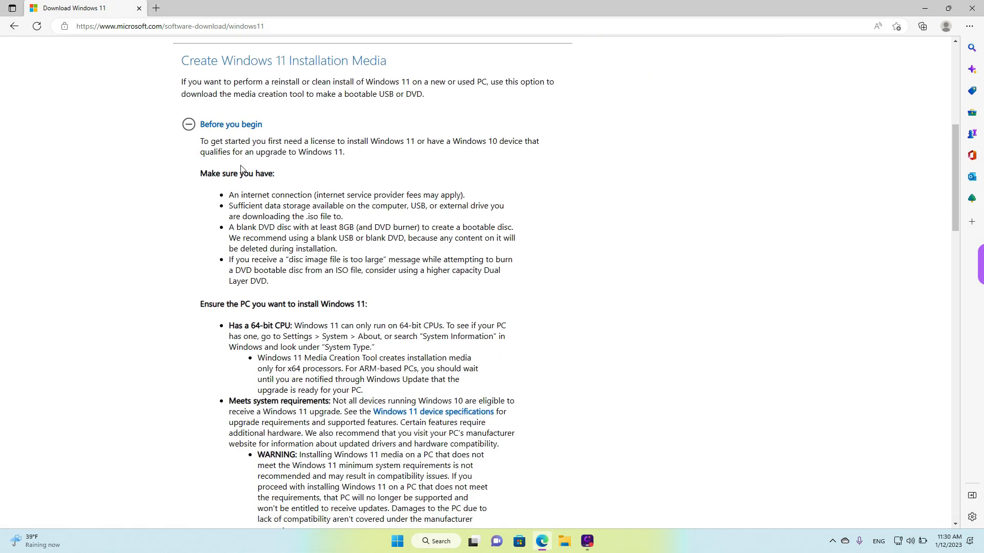